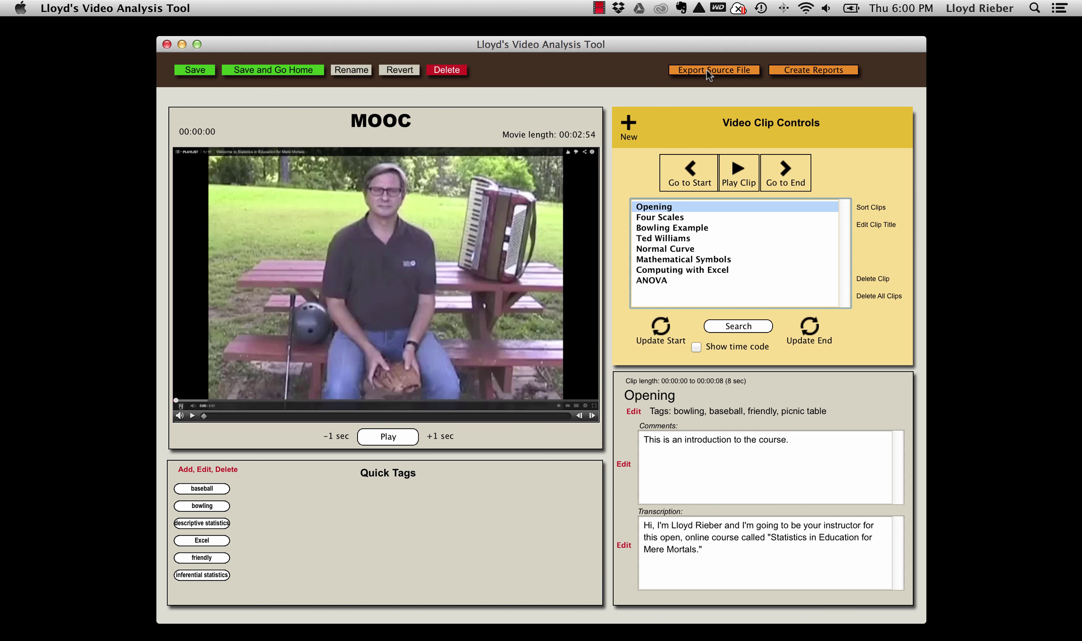
Begin Export Source File and acknowledge the information message to reach the save window.
left_click(713, 69)
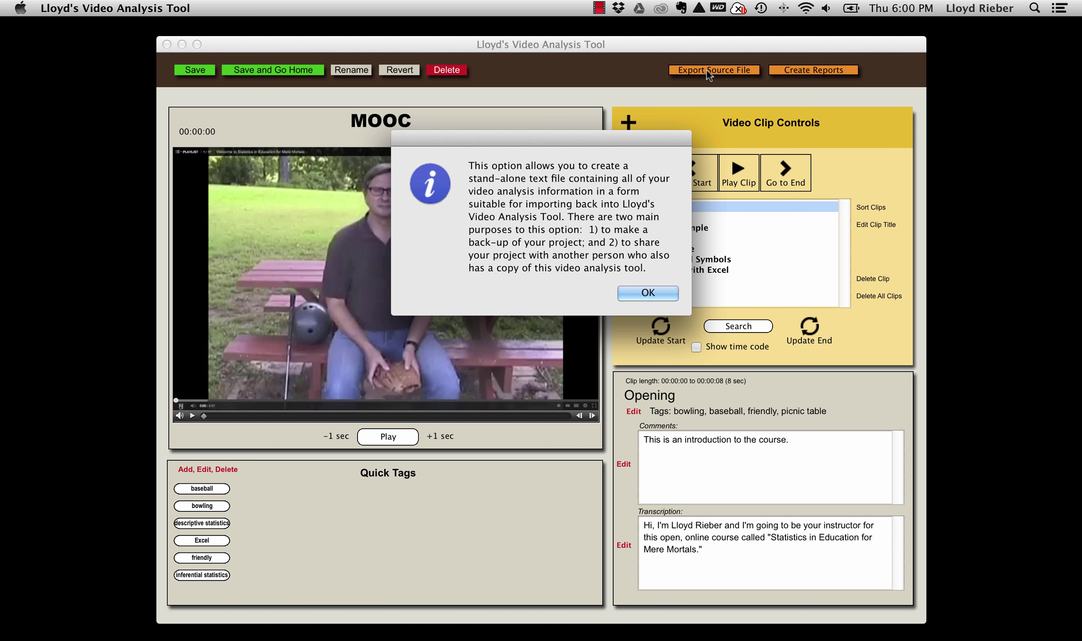
left_click(647, 294)
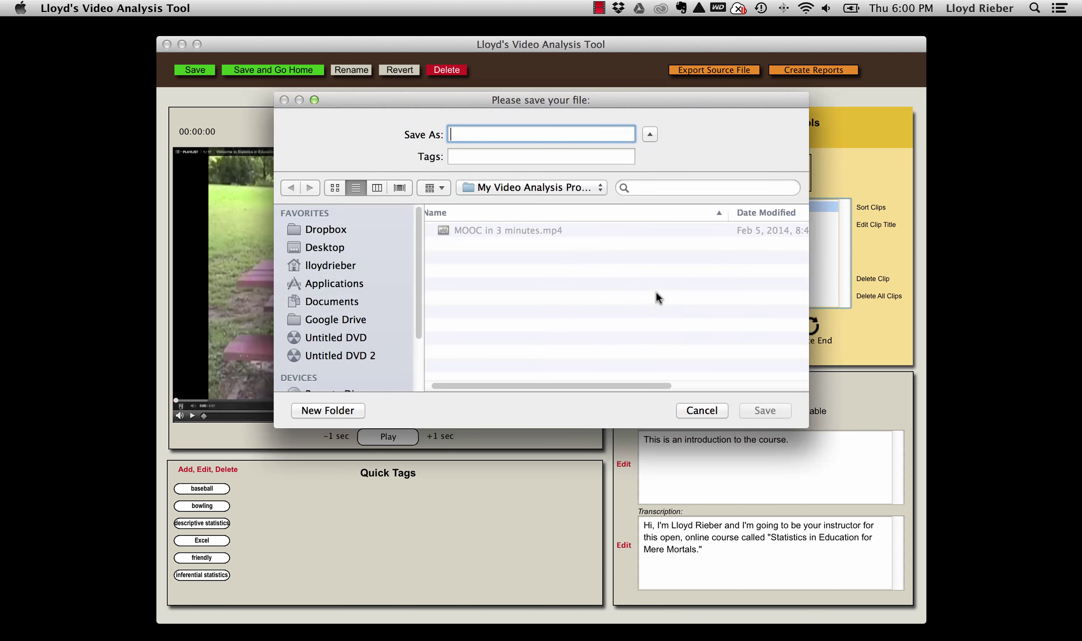
mouse_move(636, 291)
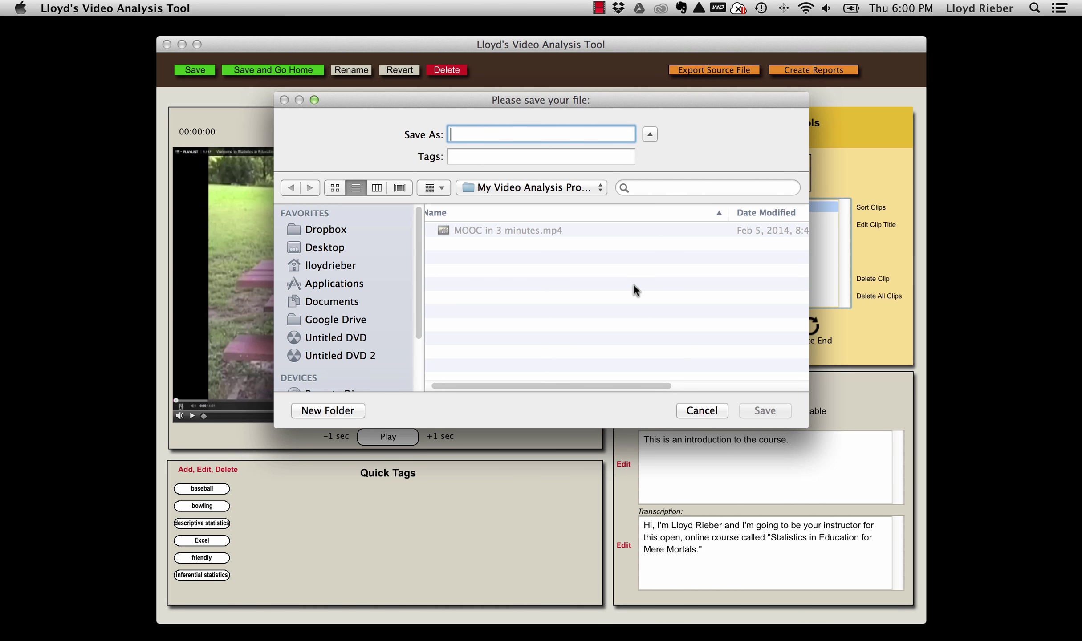
mouse_move(538, 245)
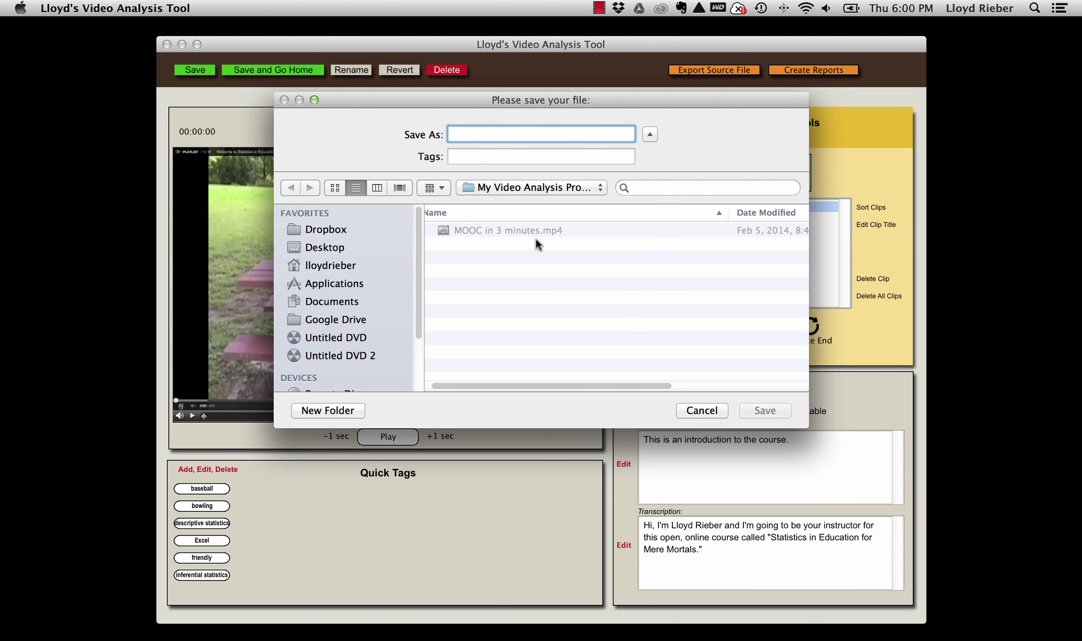
mouse_move(526, 208)
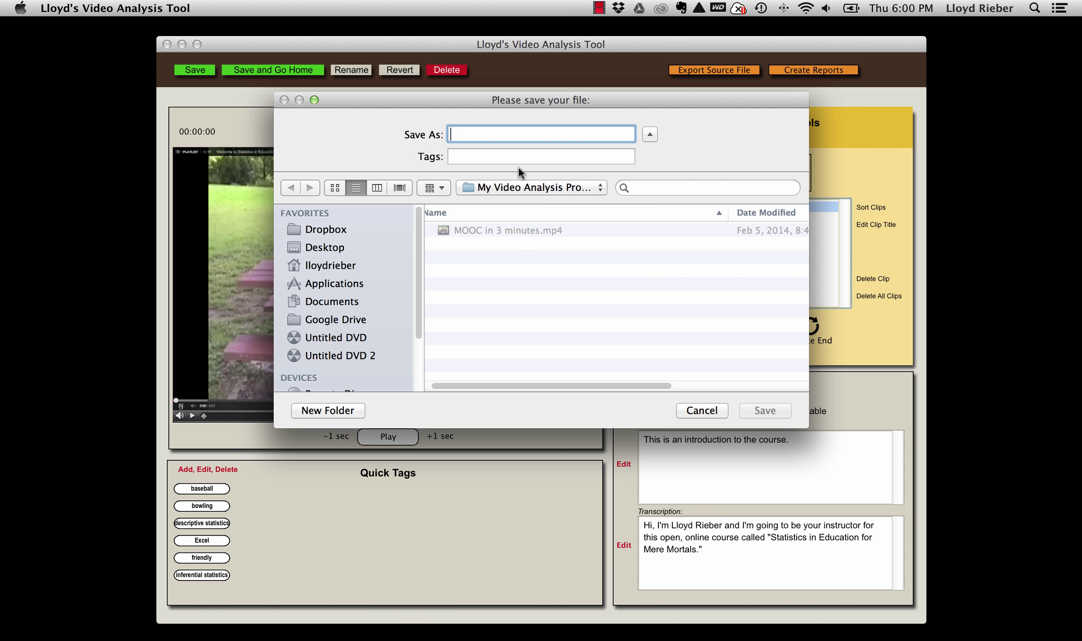
Save the exported source file as 'My MOOC Project' in the projects folder.
type("My MOOC")
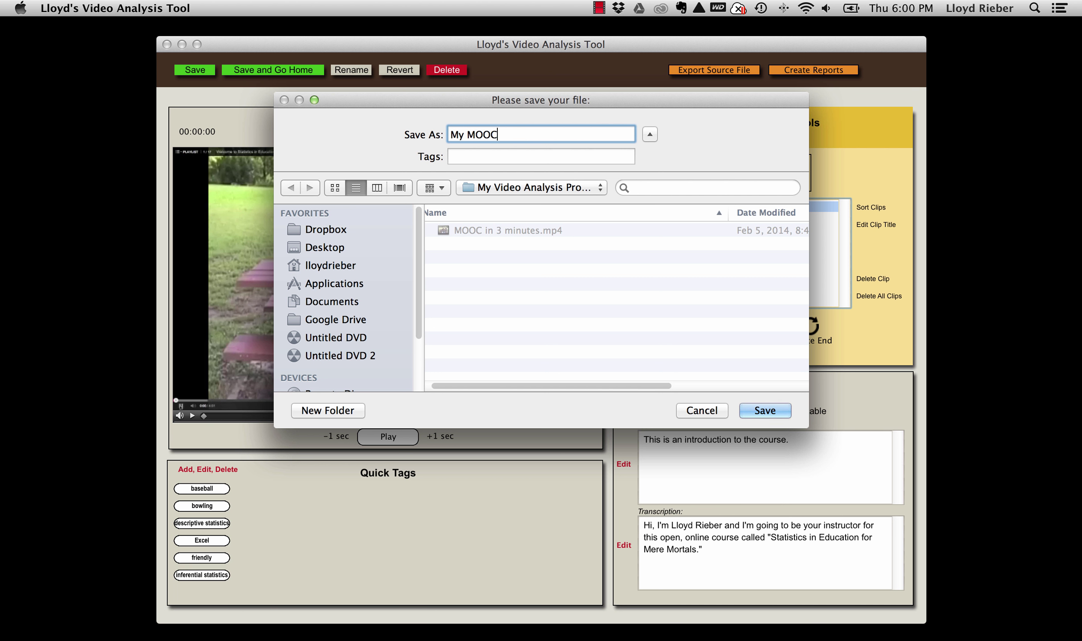
type("Project")
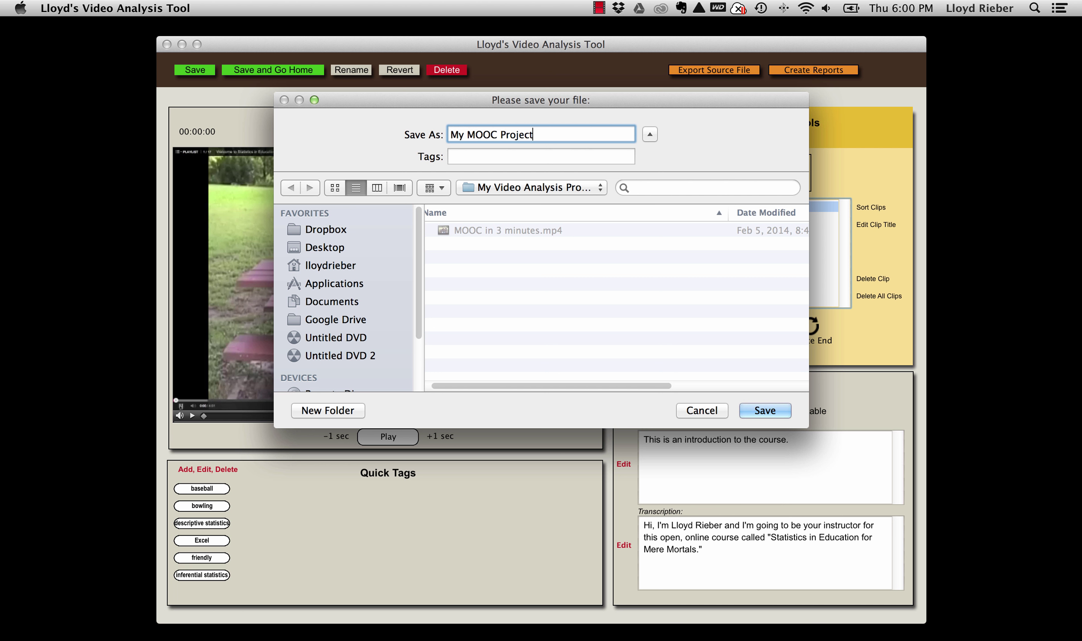
mouse_move(523, 195)
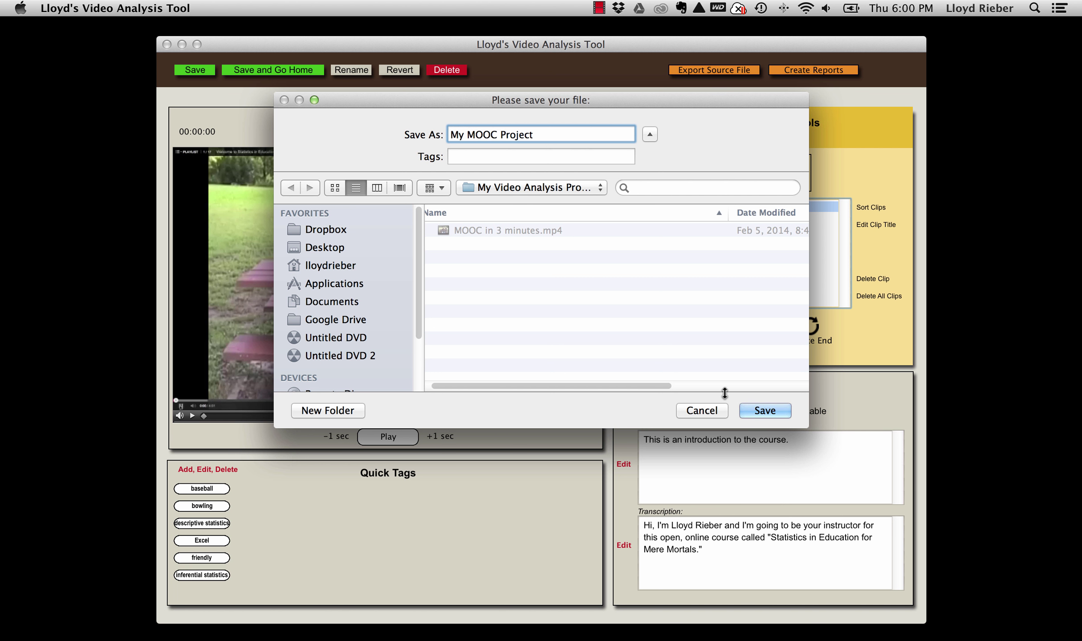
left_click(764, 410)
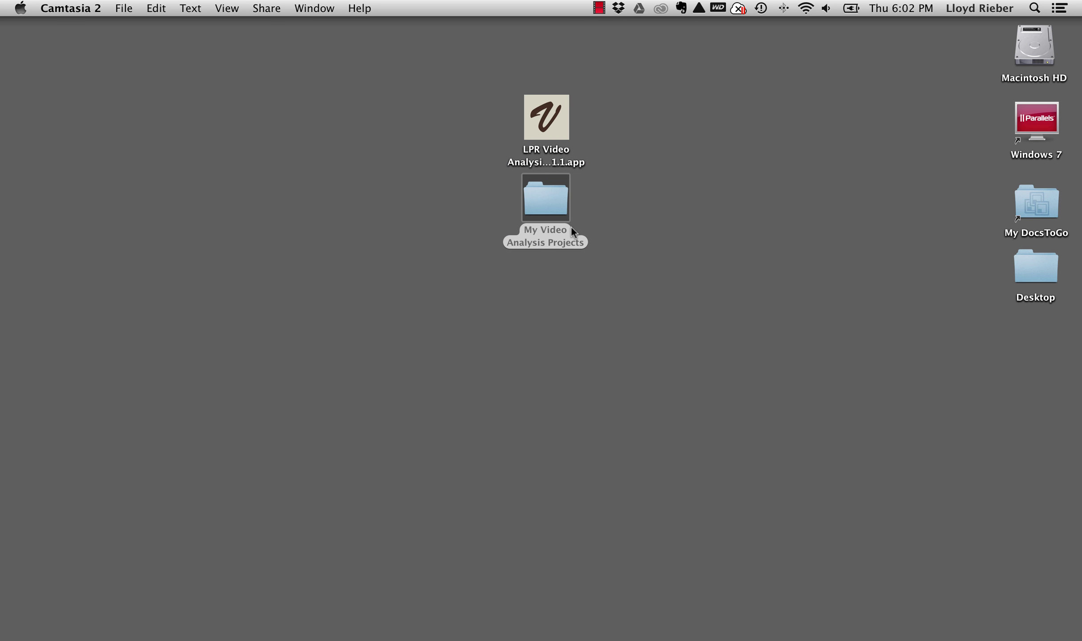
Show the My Video Analysis Projects folder in Finder with My MOOC Project.txt beside the video.
double_click(545, 198)
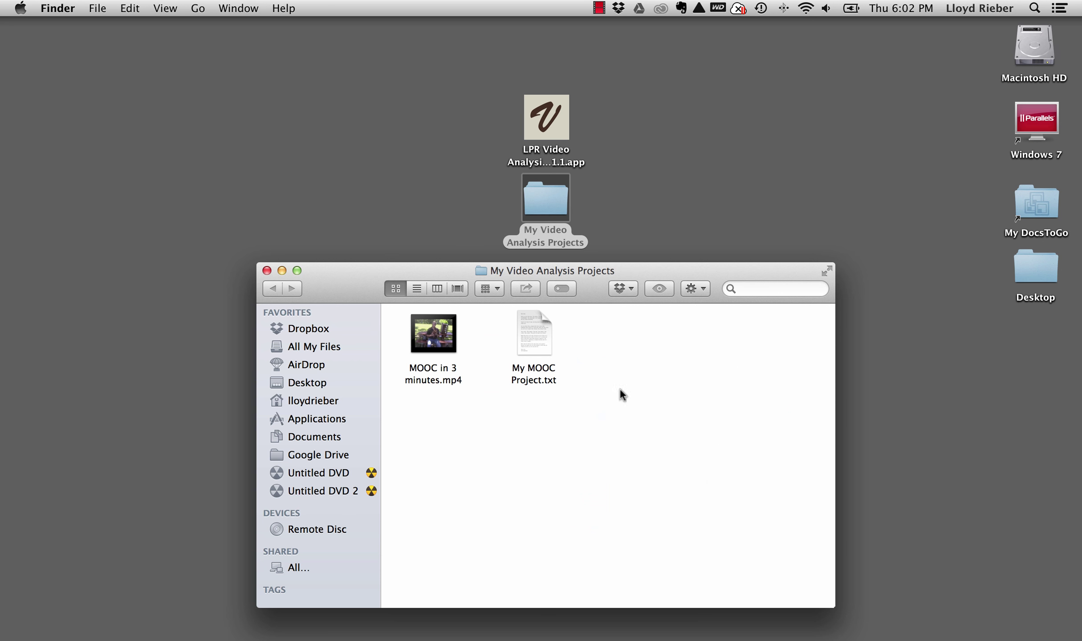
mouse_move(544, 352)
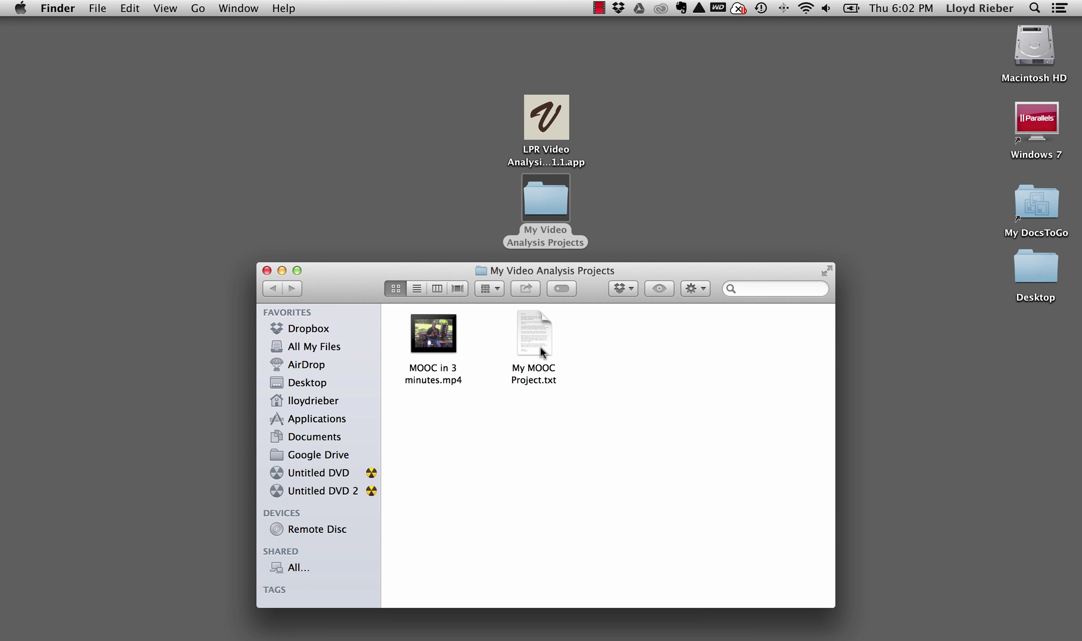
mouse_move(597, 413)
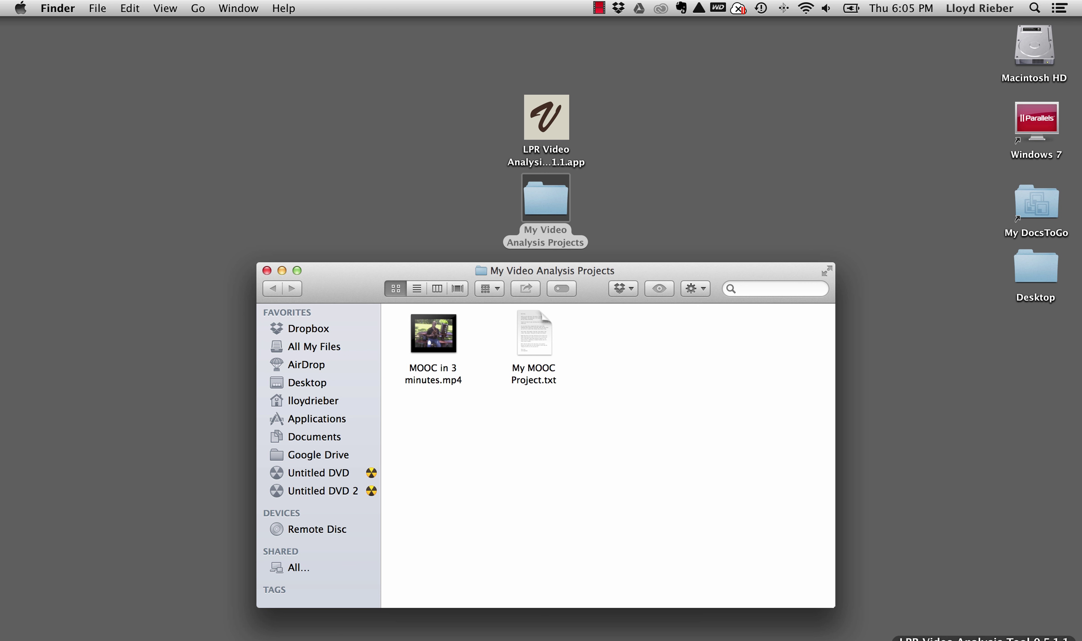
Return to the tool, save the MOOC project and go back to the home screen.
double_click(546, 118)
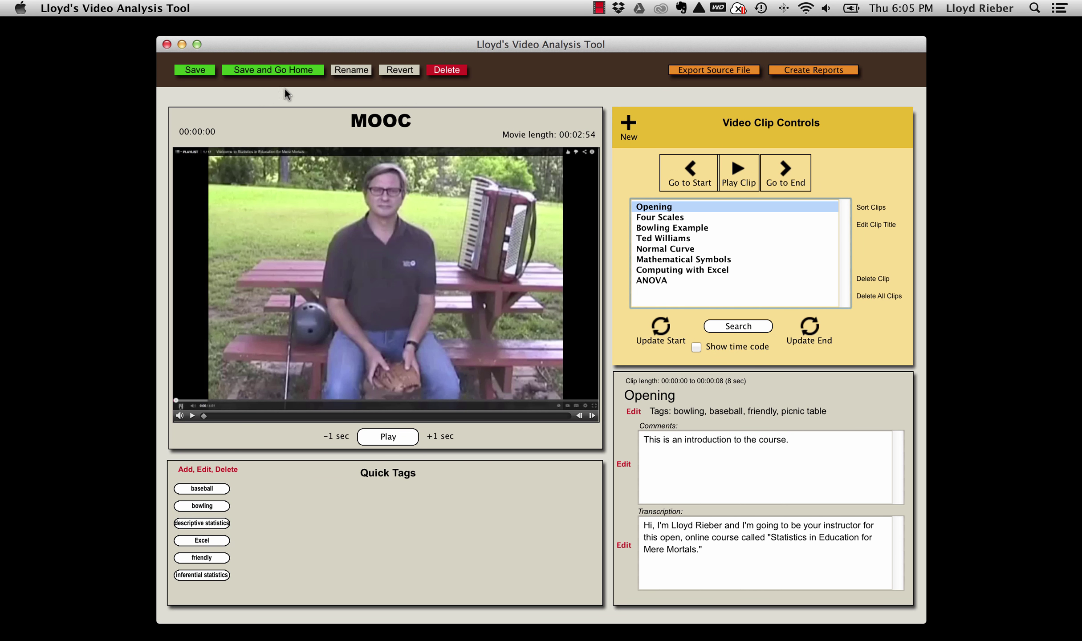
mouse_move(240, 85)
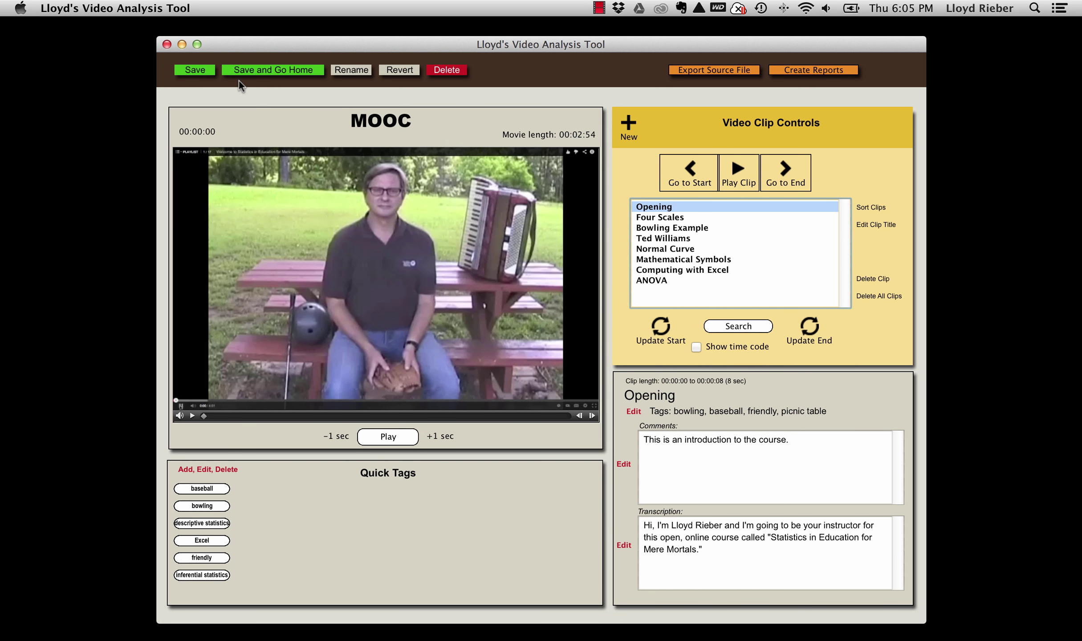
left_click(272, 69)
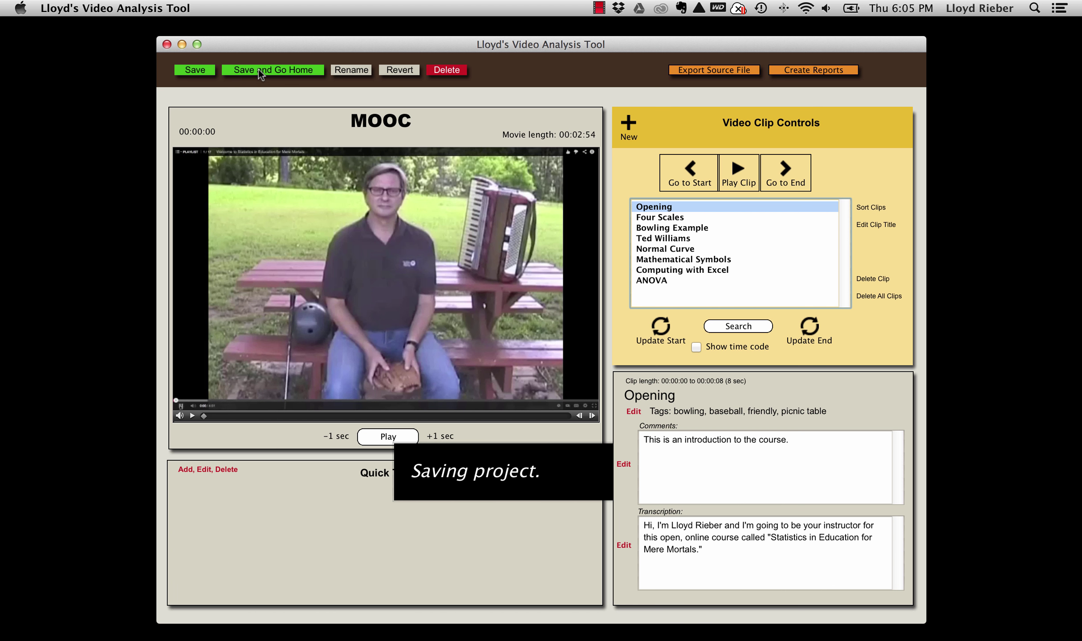
left_click(272, 70)
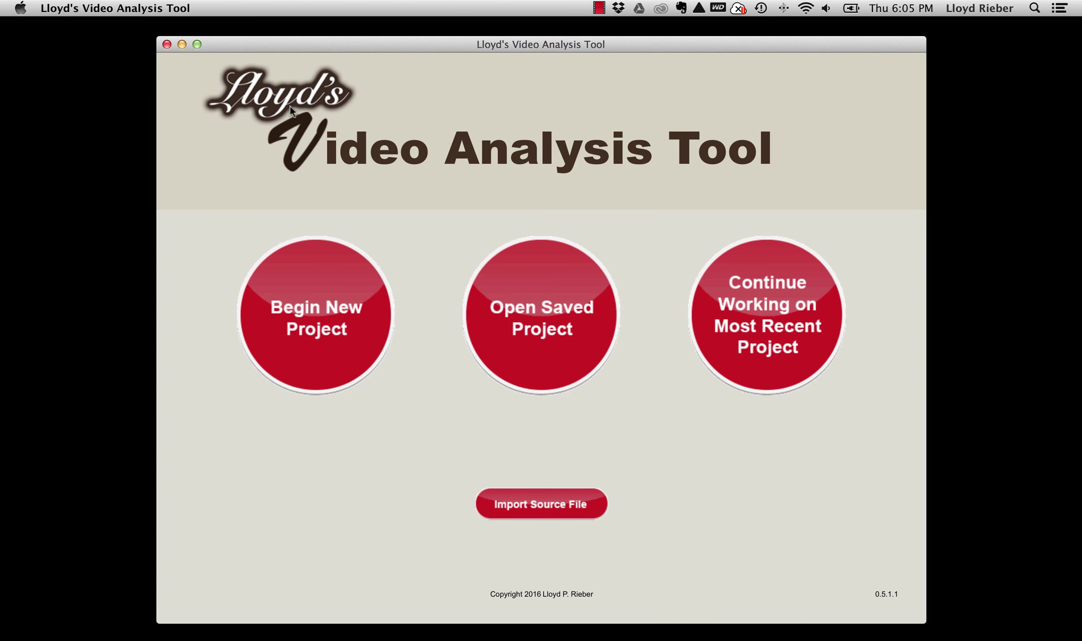
mouse_move(544, 537)
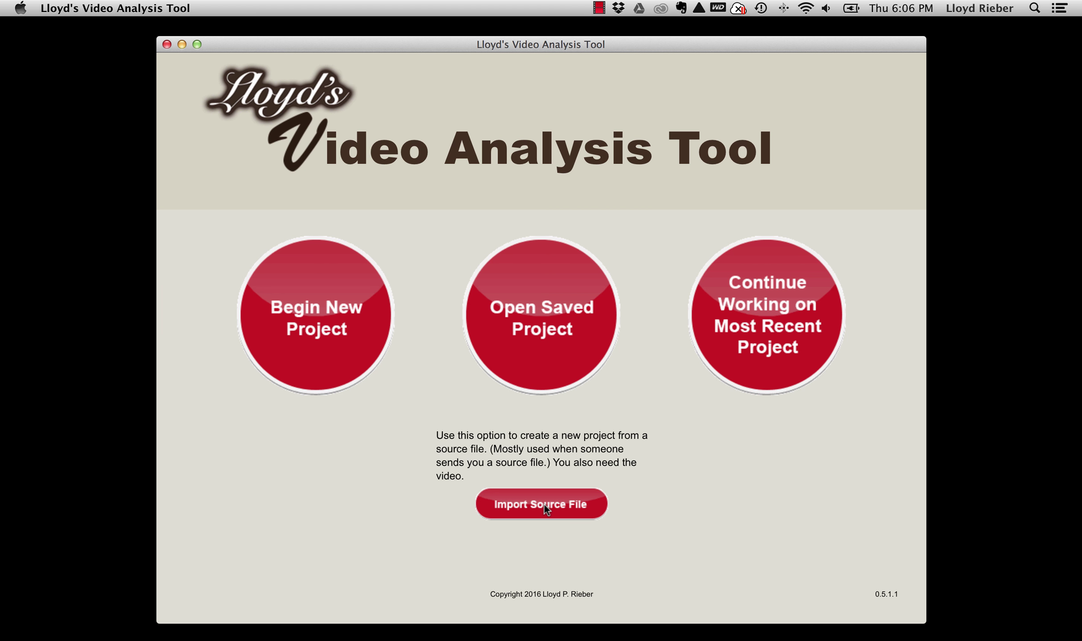
Create a new project from the My MOOC Project.txt source file and load it.
left_click(541, 504)
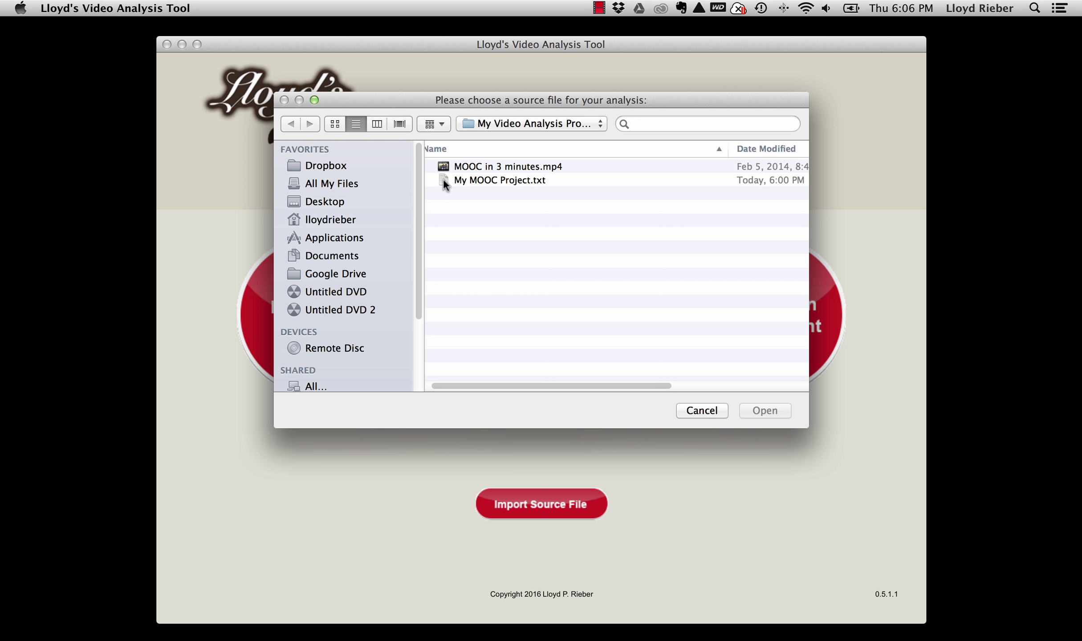
left_click(499, 180)
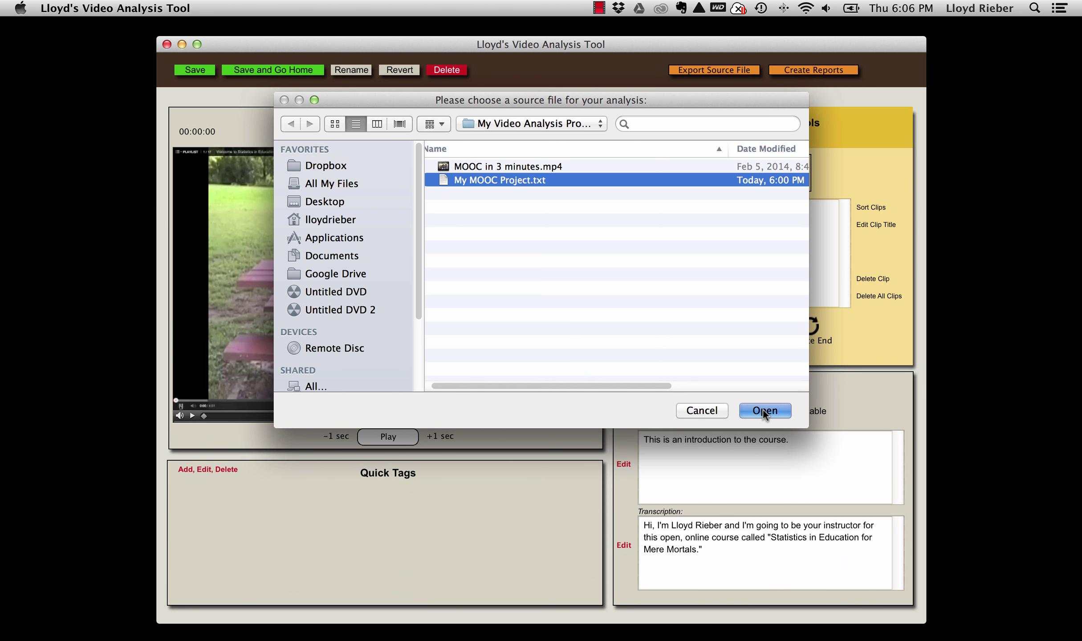
left_click(765, 411)
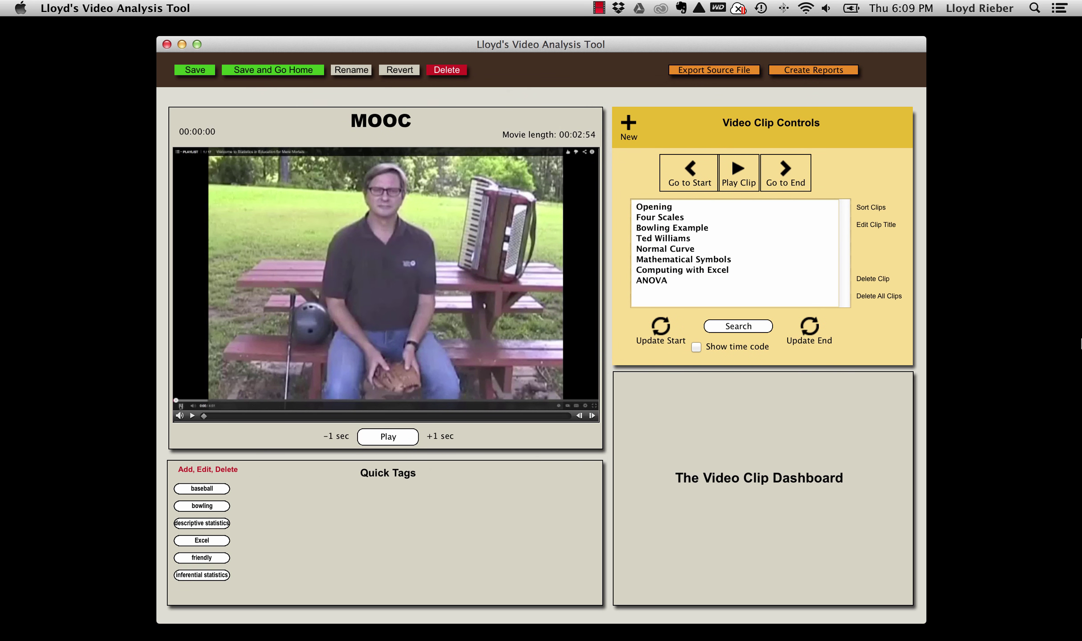
mouse_move(719, 308)
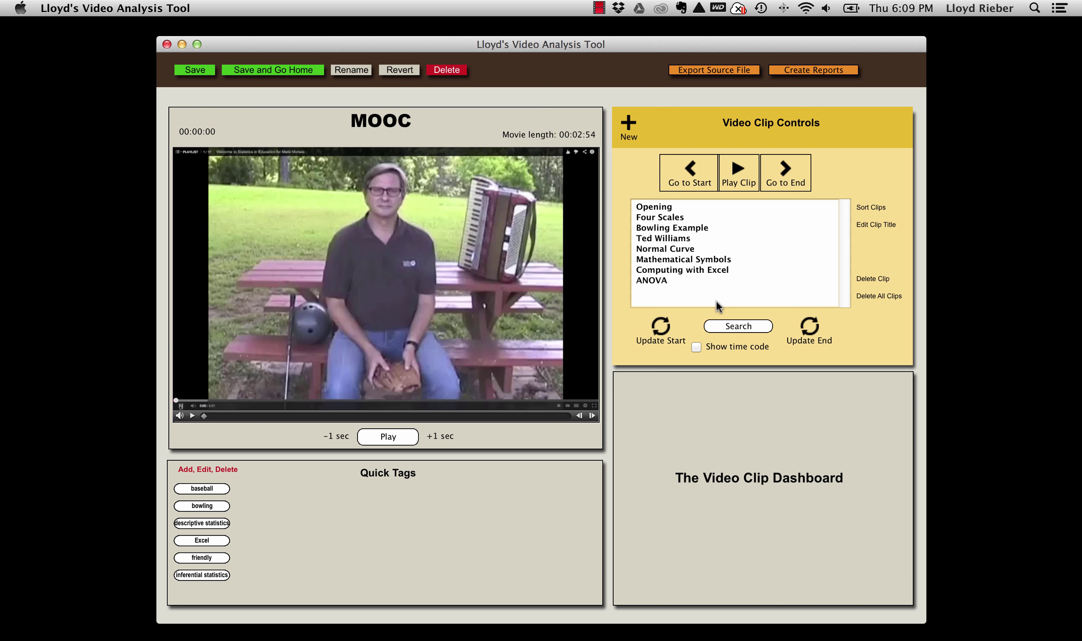
mouse_move(287, 76)
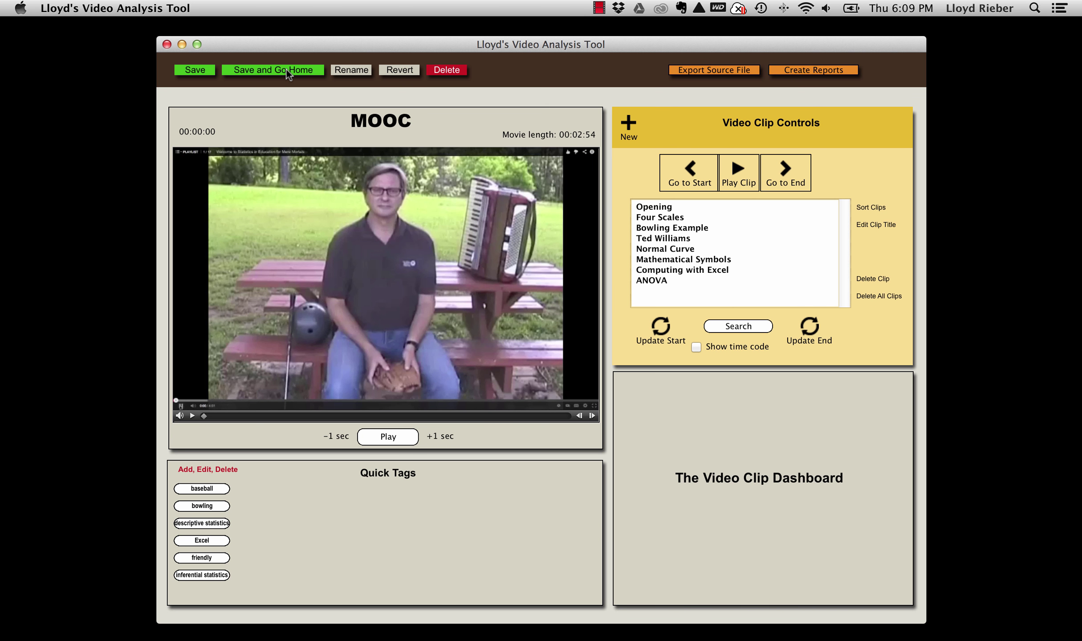
Save and go home, list the saved projects and sort them by creation date.
left_click(273, 69)
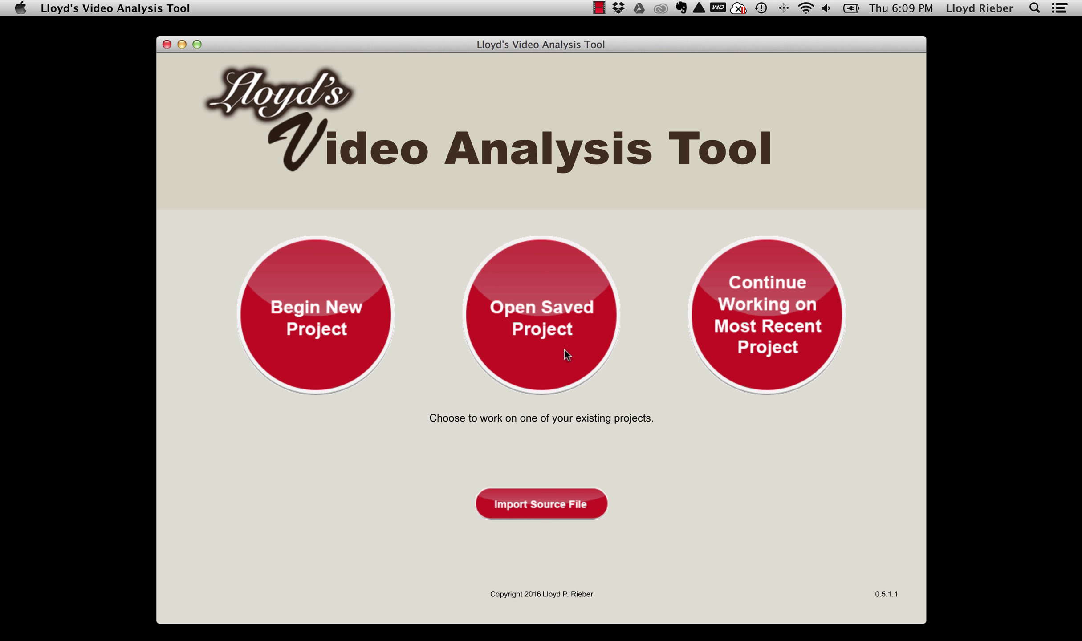
left_click(541, 315)
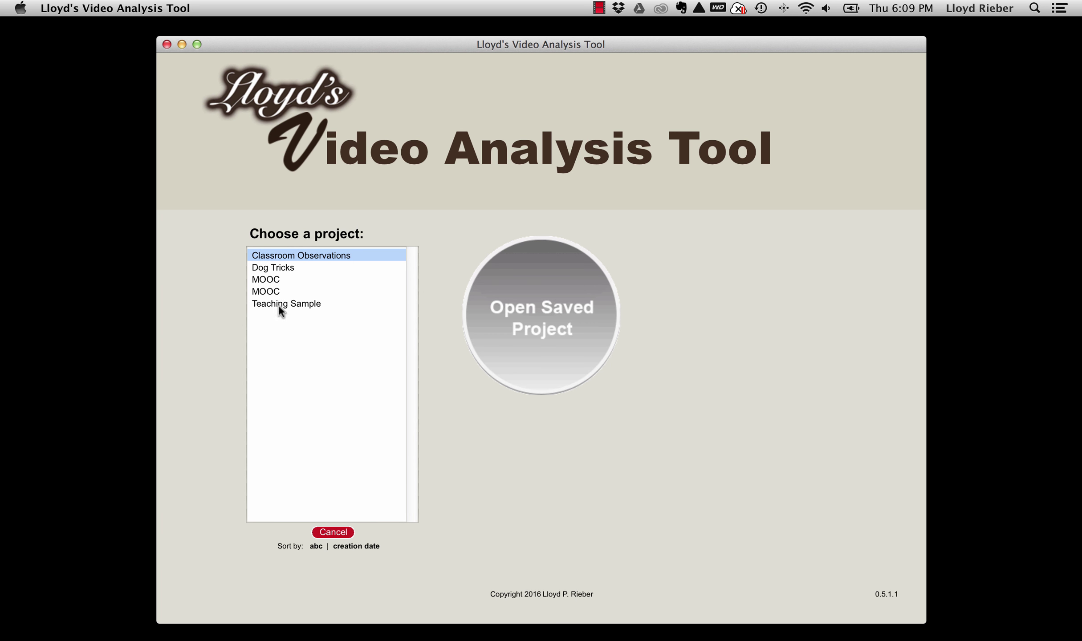
mouse_move(283, 324)
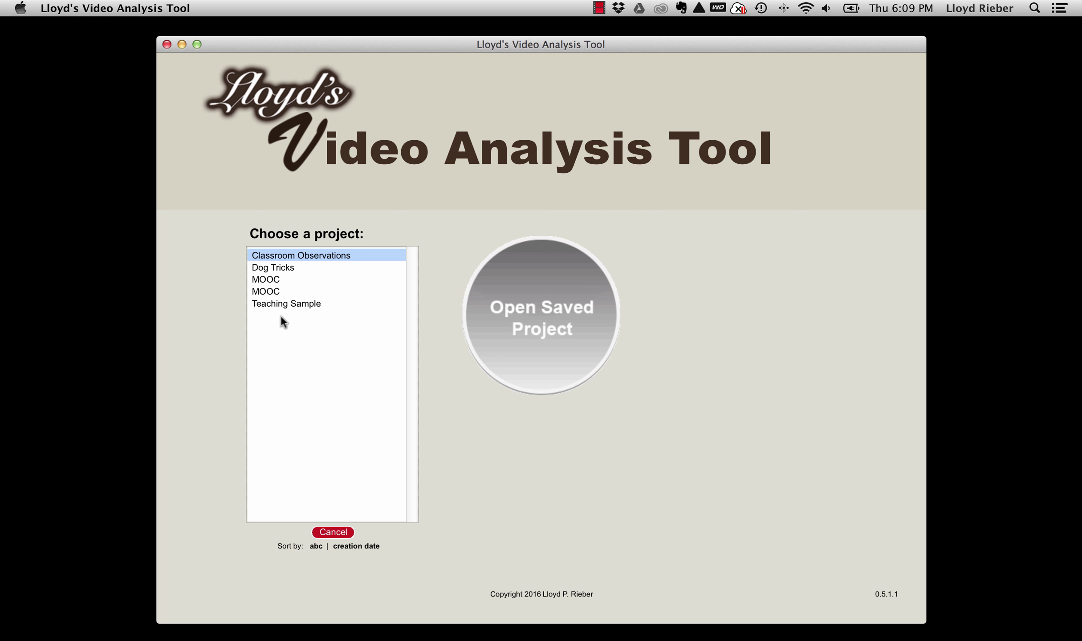
mouse_move(286, 336)
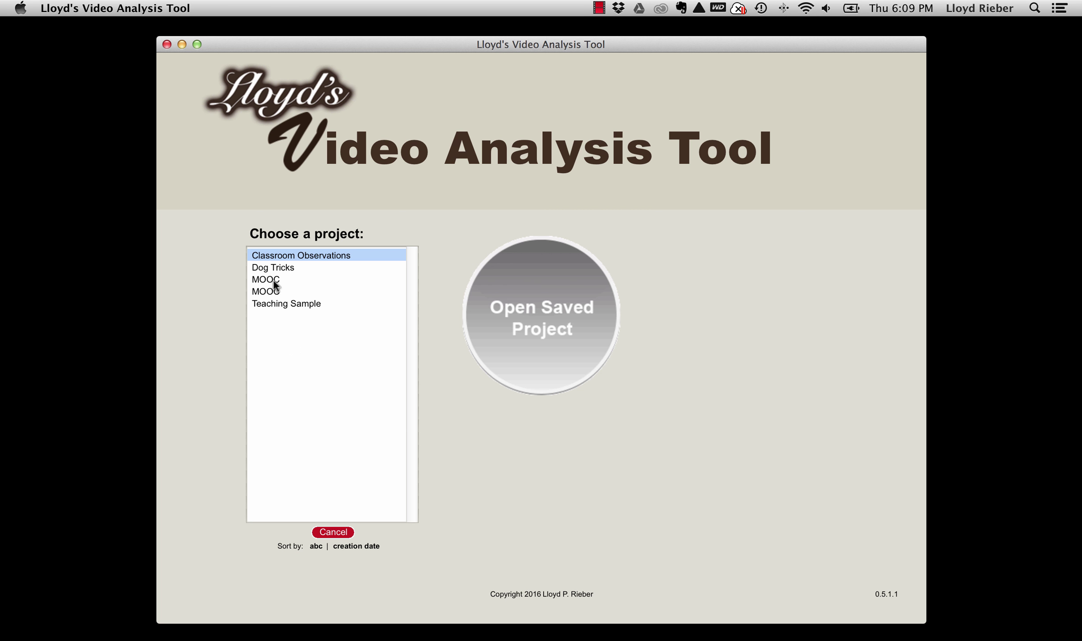
mouse_move(288, 300)
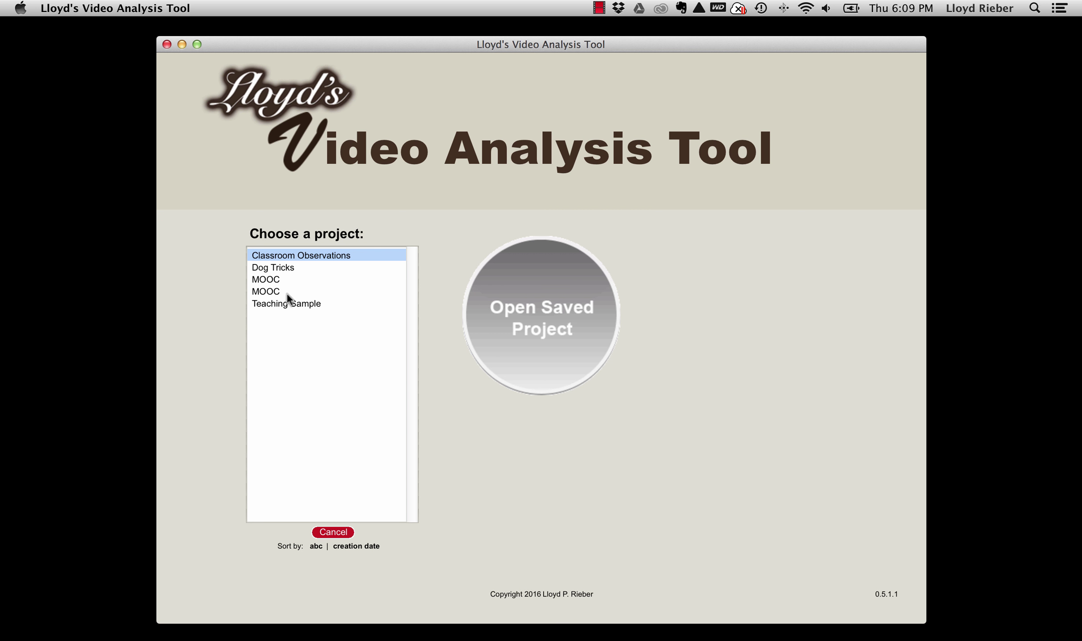
mouse_move(293, 300)
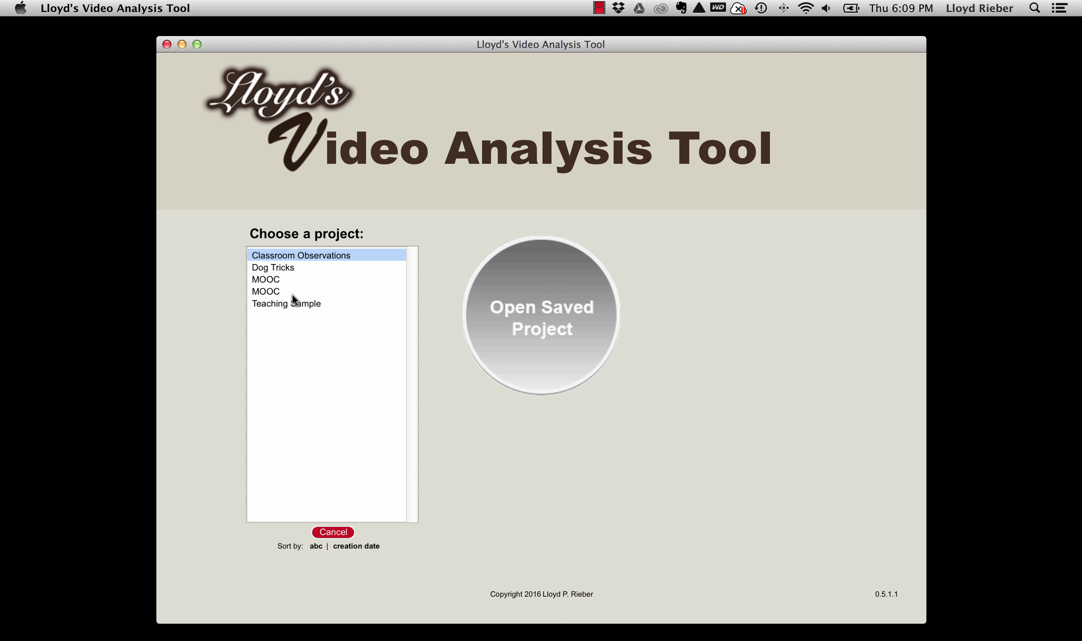
mouse_move(345, 585)
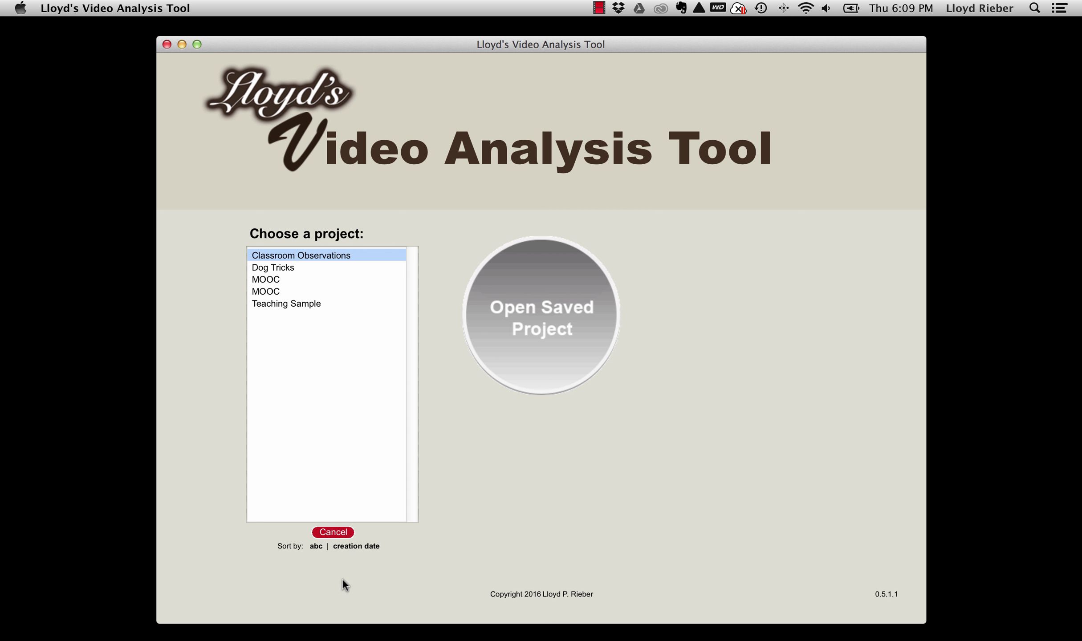
mouse_move(346, 550)
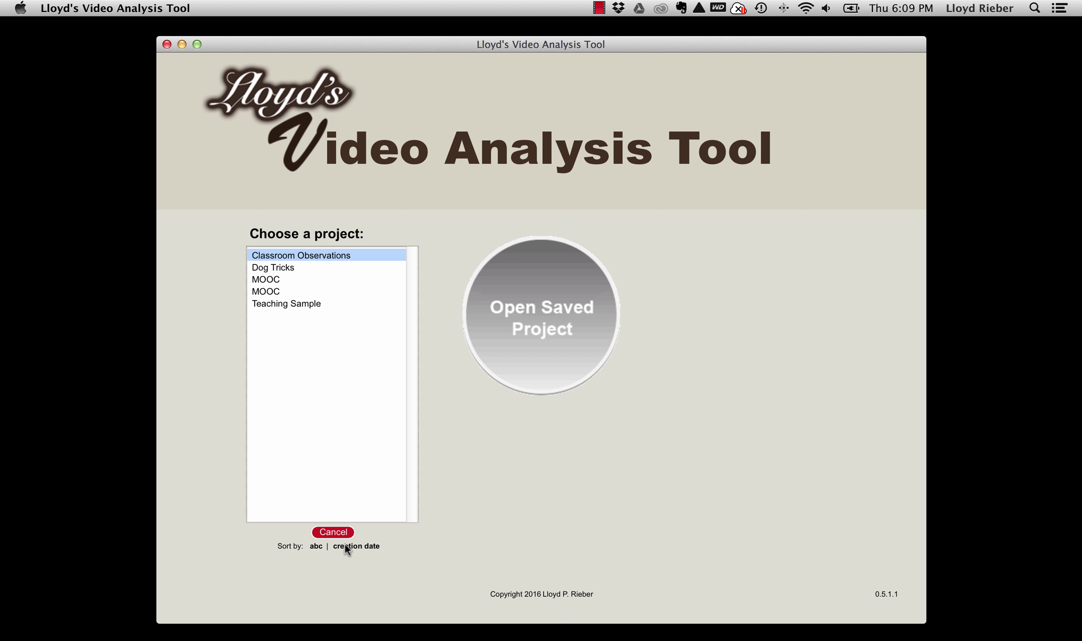
left_click(357, 547)
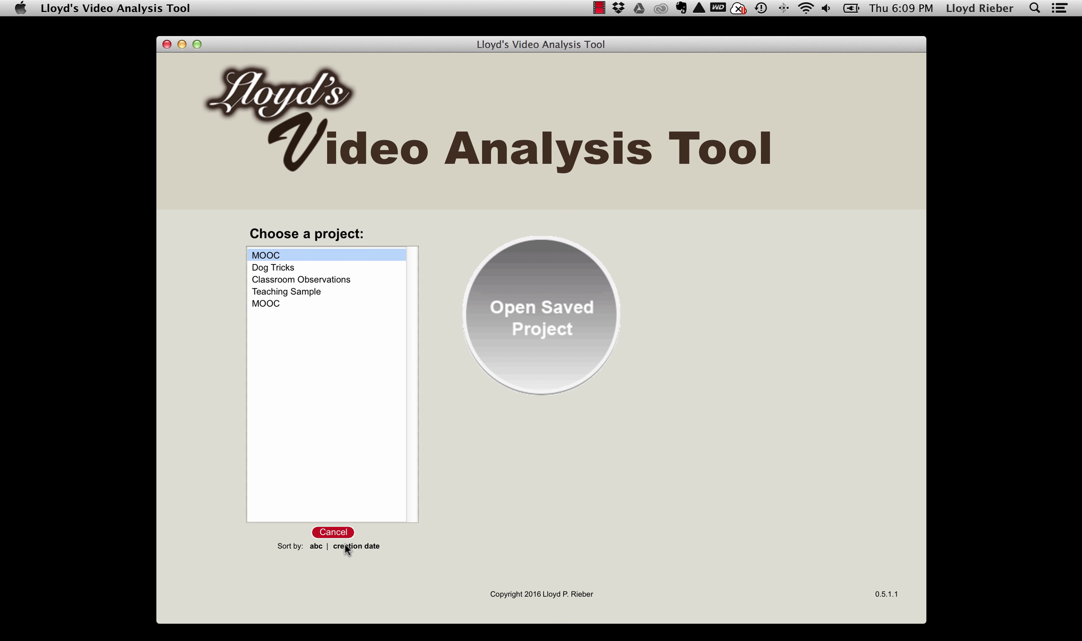
mouse_move(214, 267)
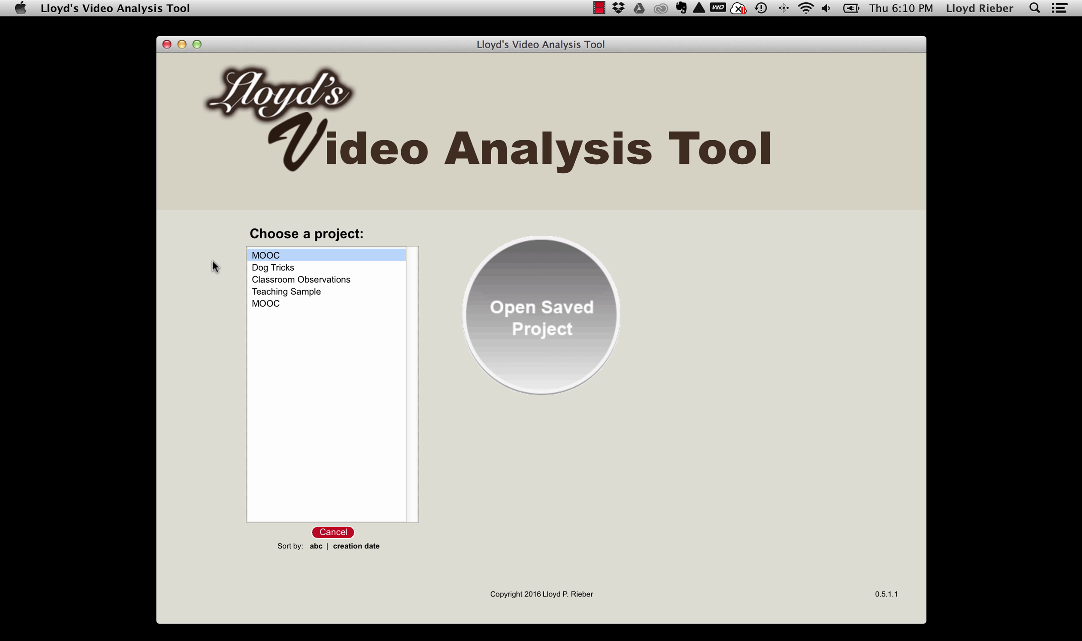
mouse_move(274, 258)
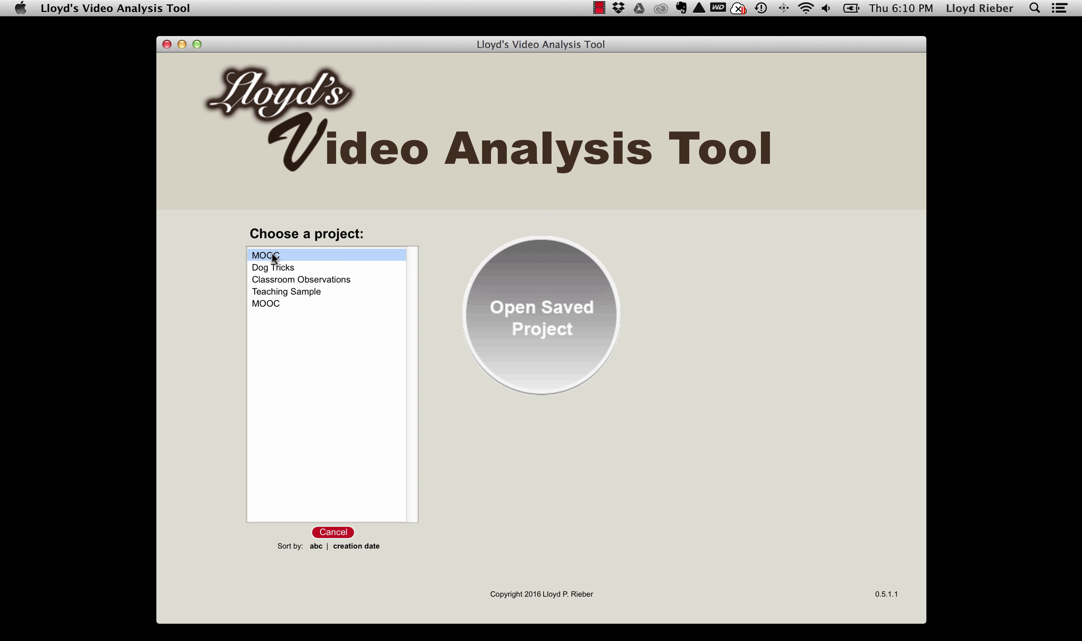
Rename the newest MOOC project to 'MOOC Version 2'.
double_click(265, 254)
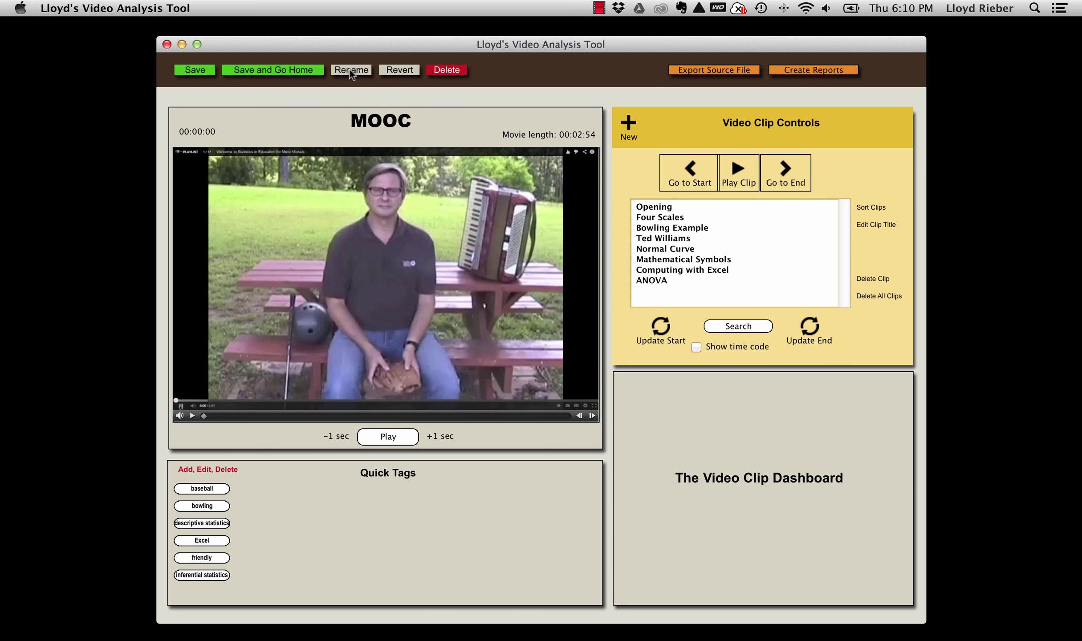
left_click(351, 70)
type("MOOC Versio")
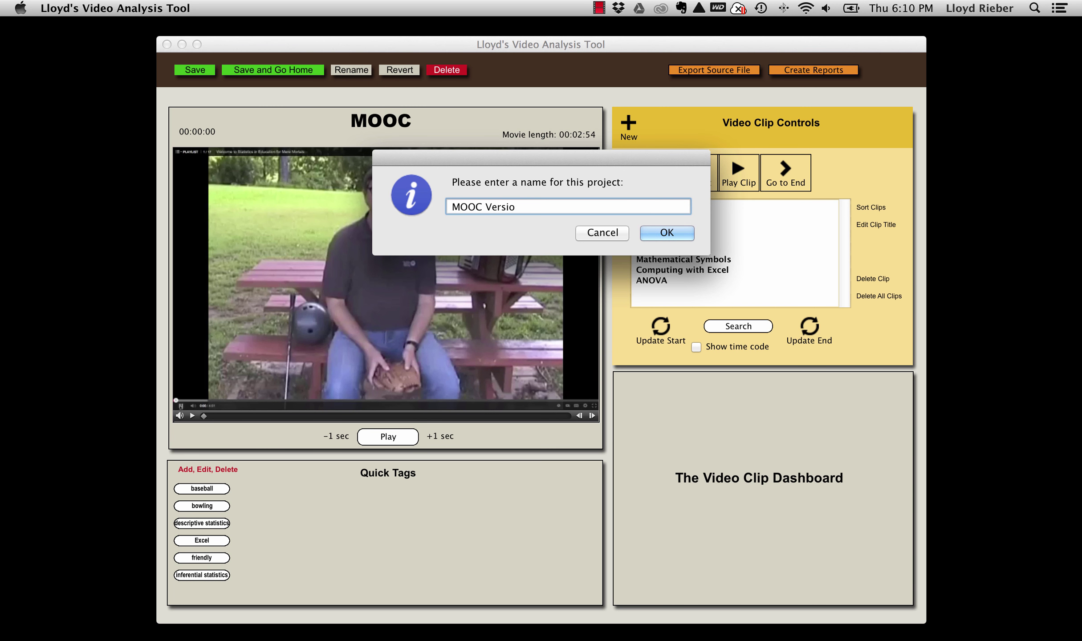
left_click(665, 232)
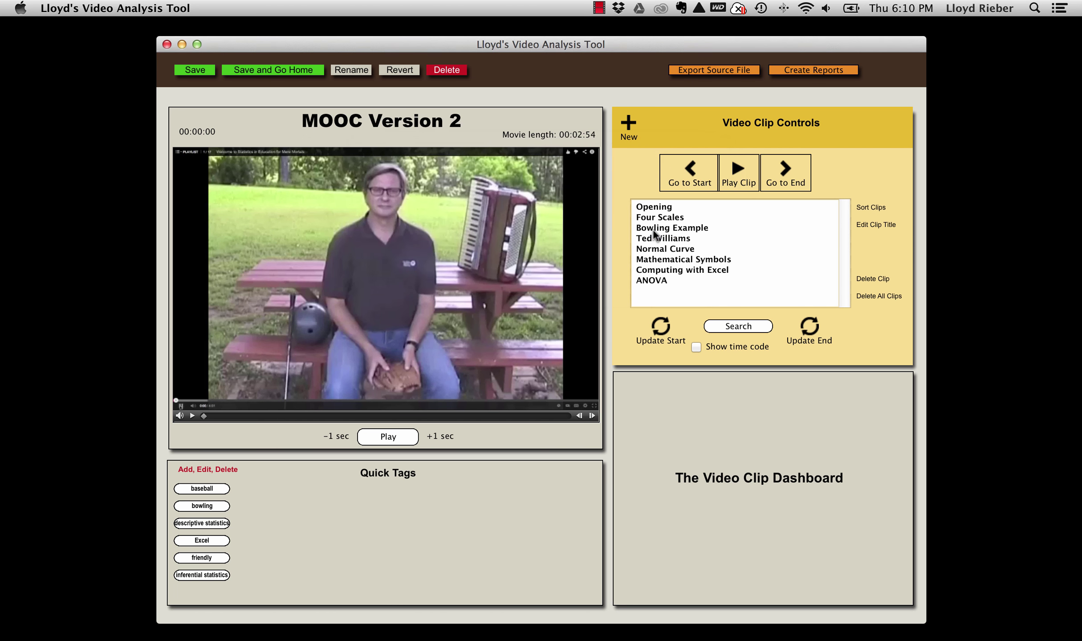
Save the renamed project, go home and show it atop the saved-project list.
left_click(272, 70)
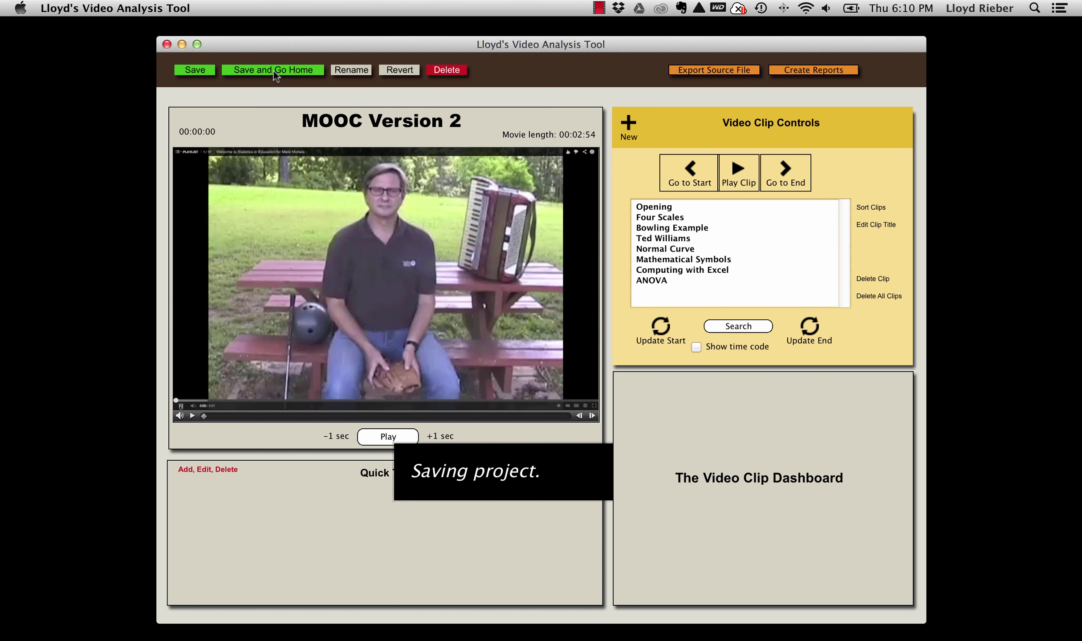
left_click(273, 70)
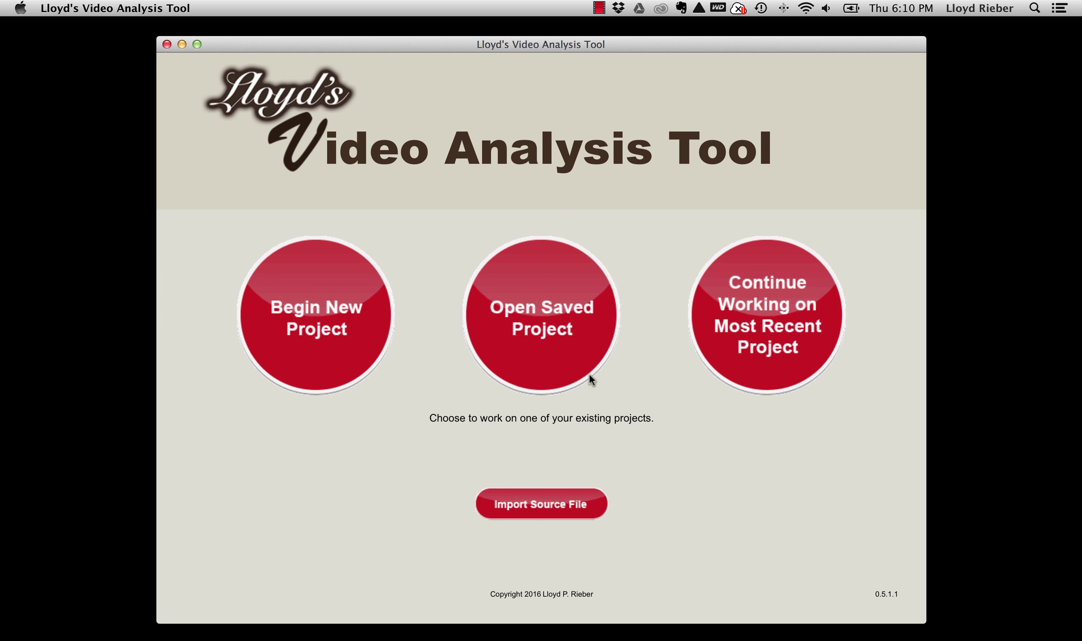
left_click(540, 314)
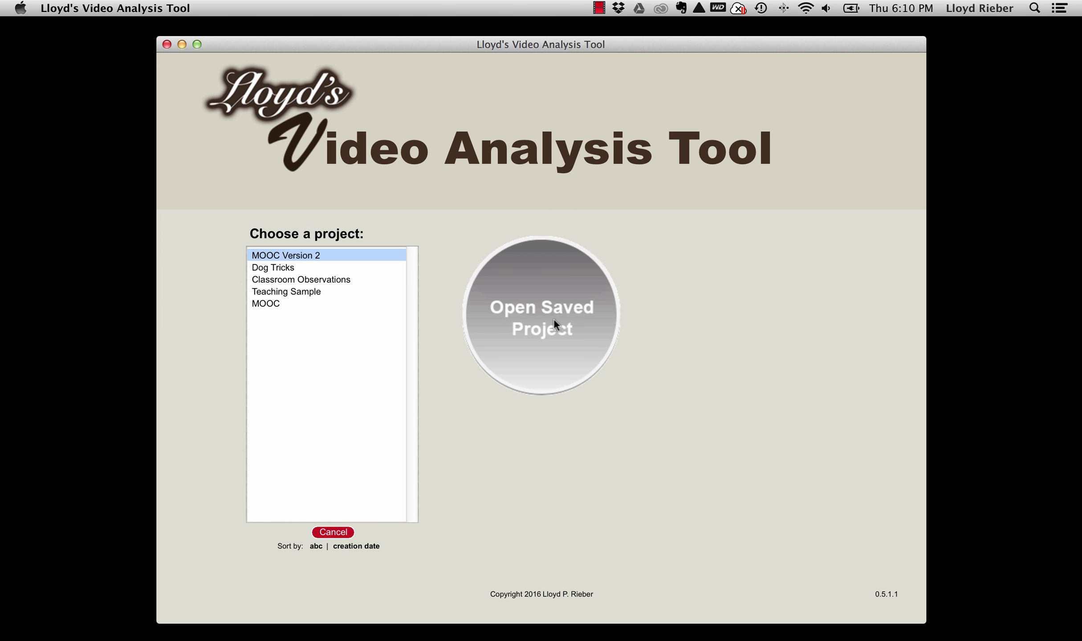
mouse_move(453, 260)
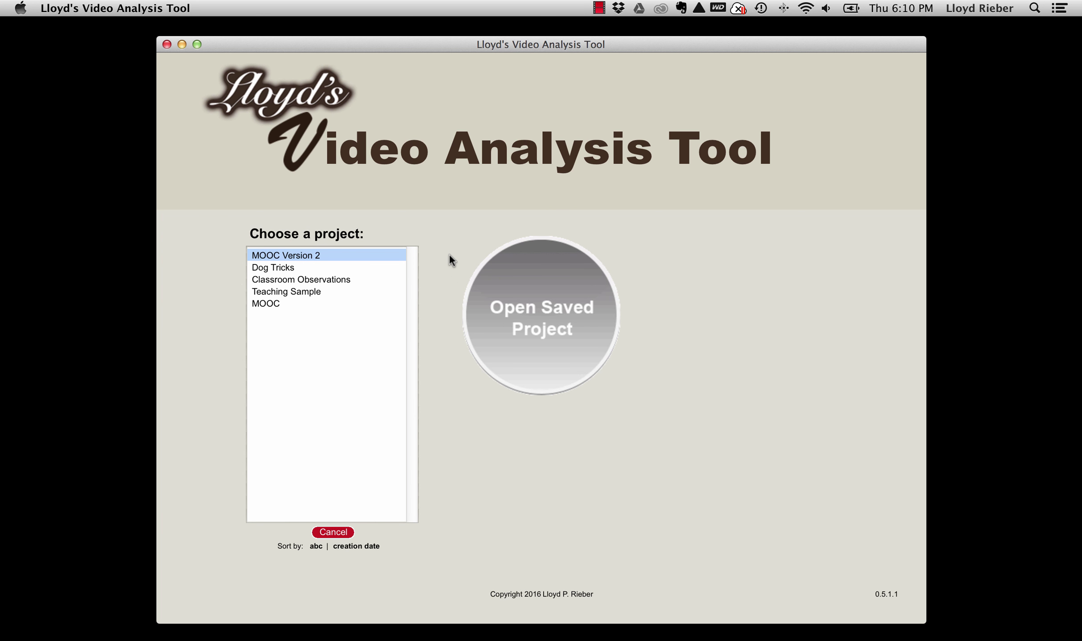